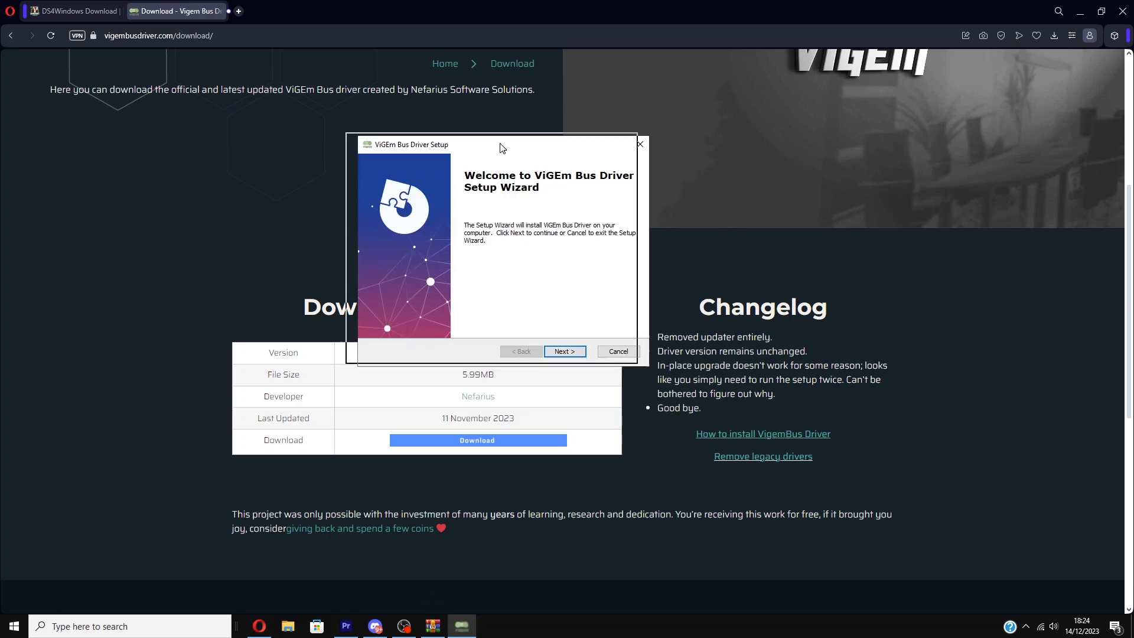
Agree to the ViGEm Bus Driver license terms and start installing it in the default folder
click(564, 350)
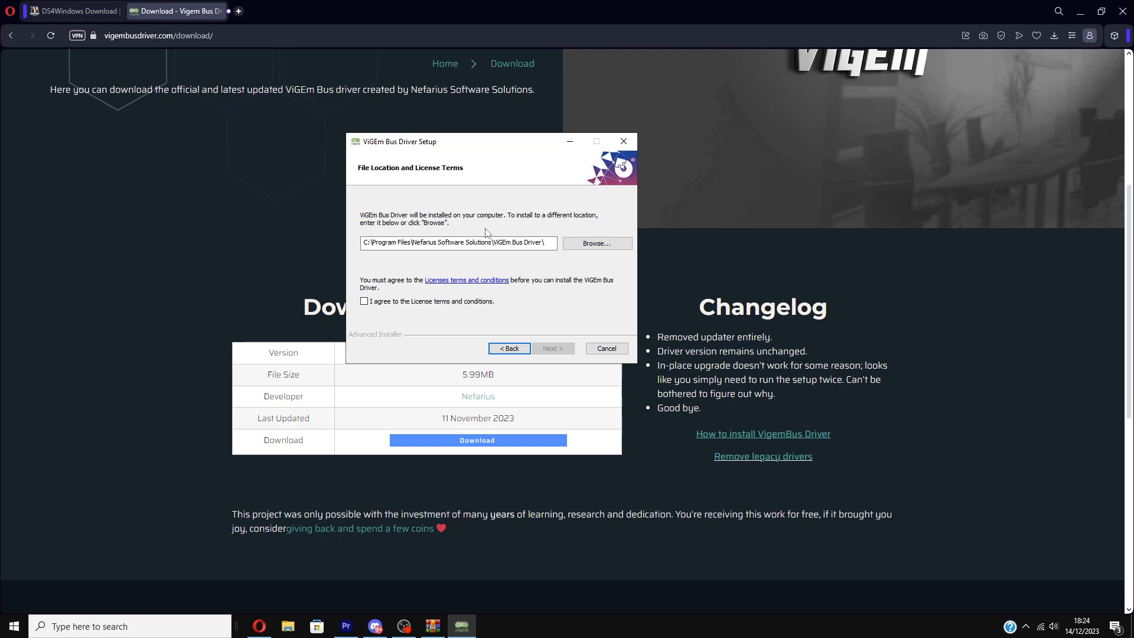
click(365, 301)
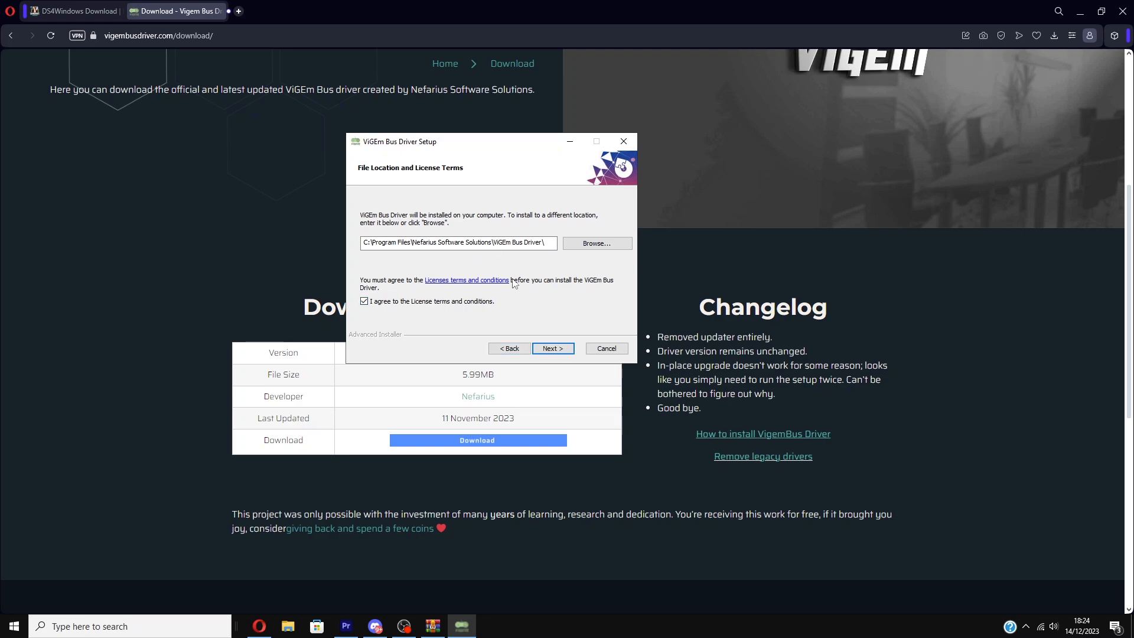
click(551, 348)
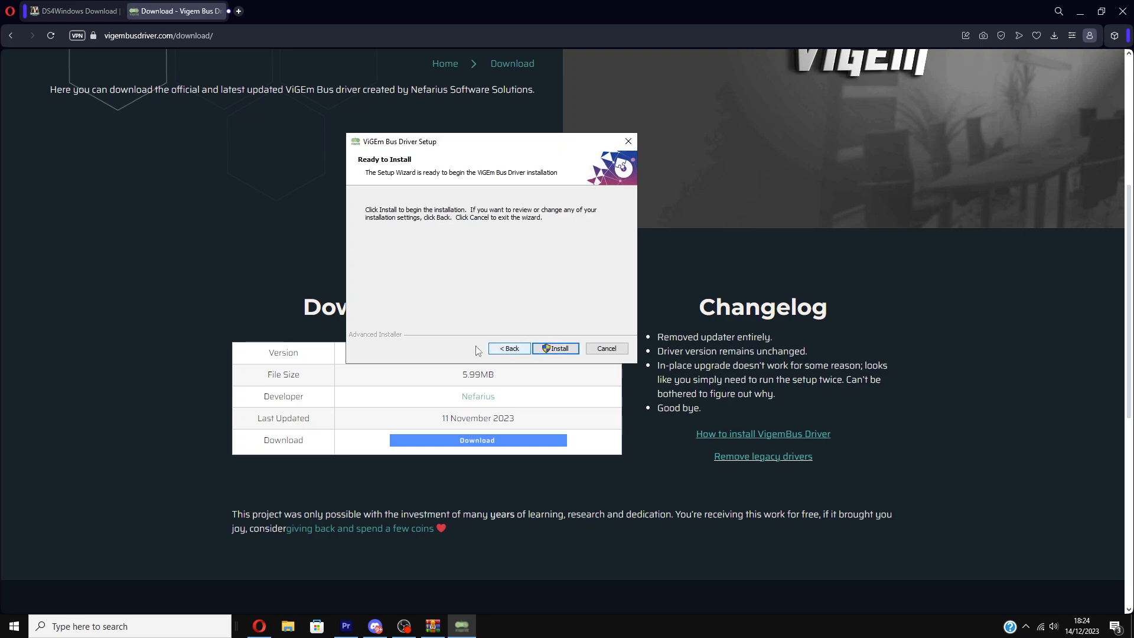
click(554, 347)
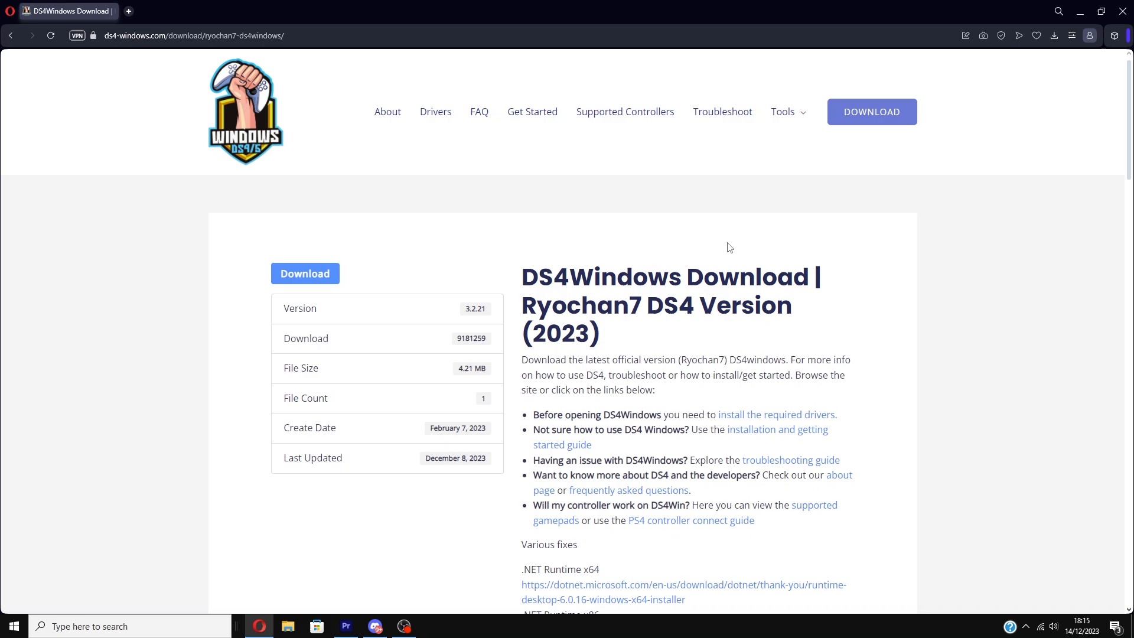
Scroll to DS4Windows.exe in the downloaded archive and launch it
scroll(down, 3)
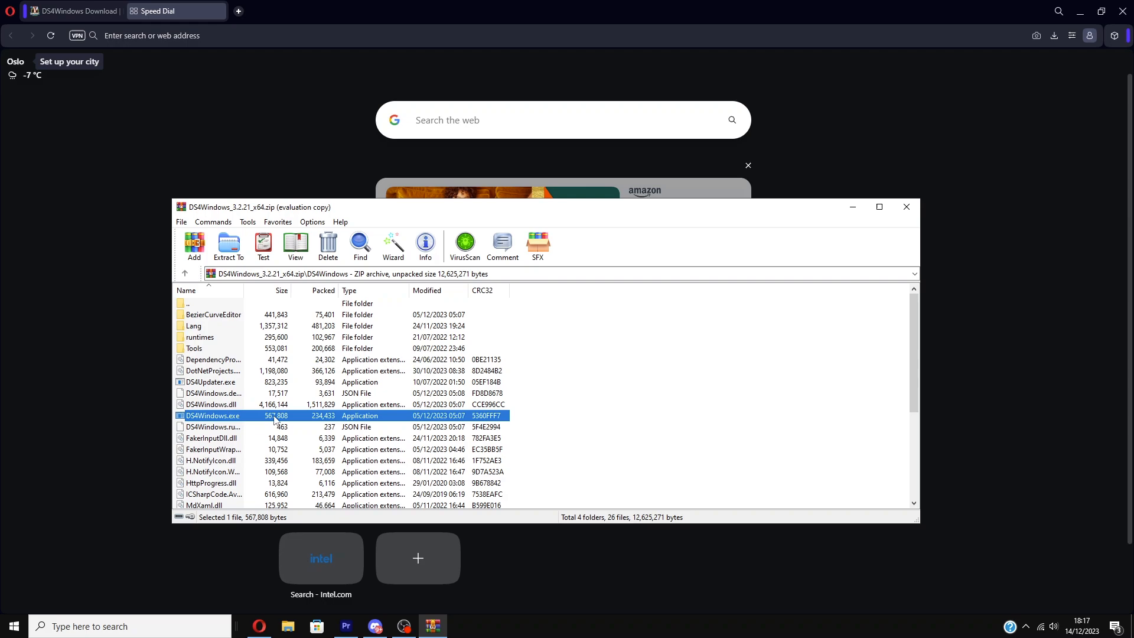
double_click(212, 415)
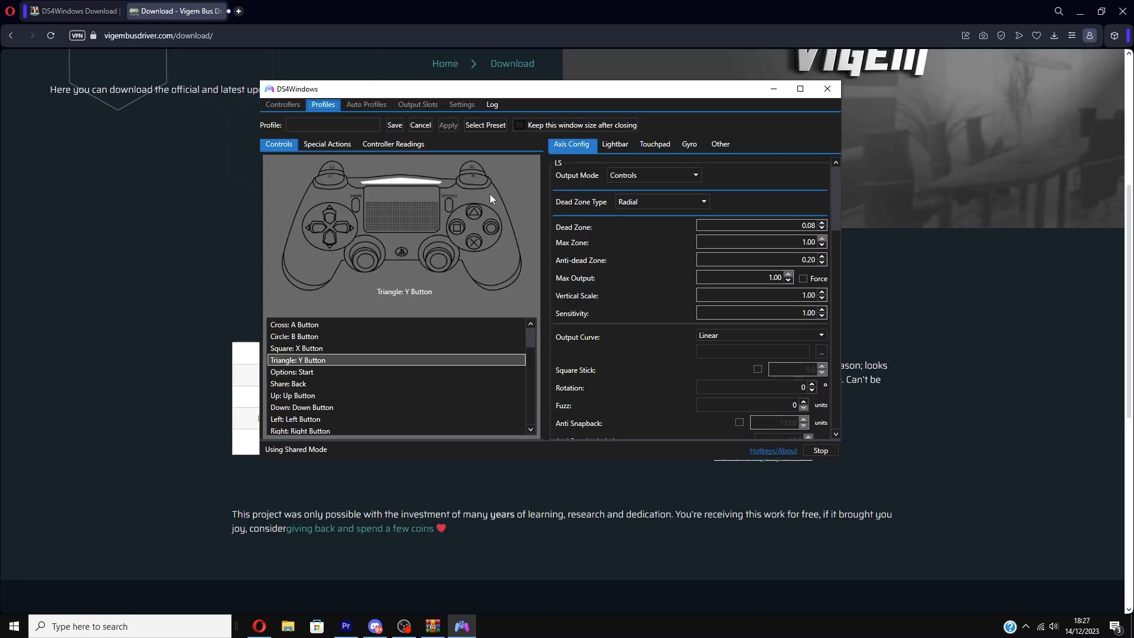
mouse_move(473, 212)
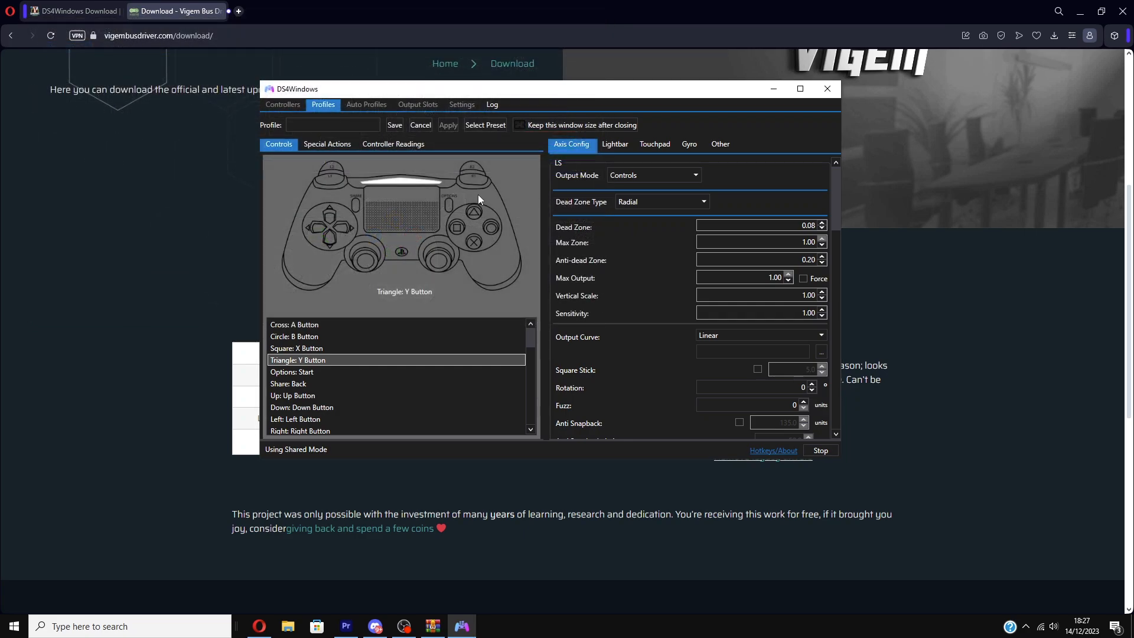
Open the Select action window for the Triangle button and pick a mapping option
double_click(298, 360)
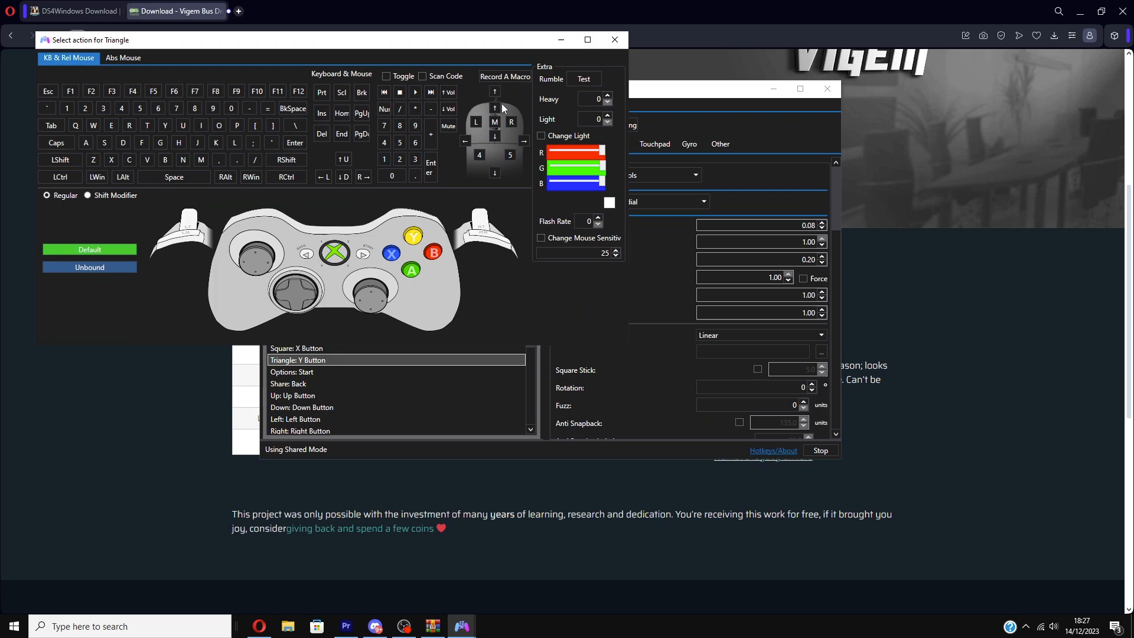
click(474, 121)
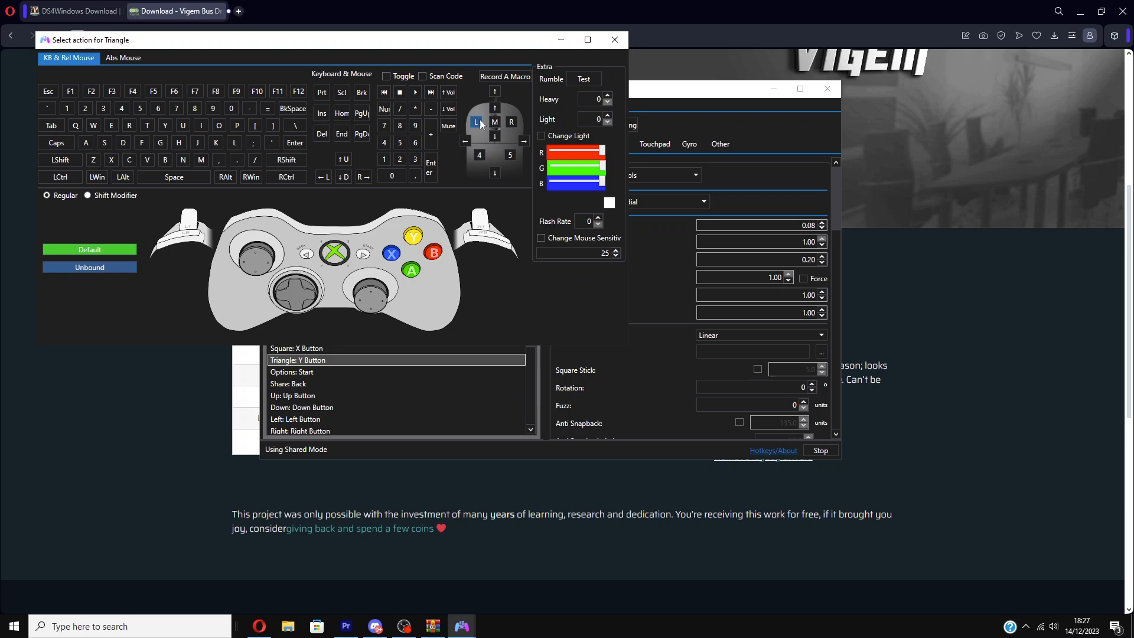
mouse_move(373, 54)
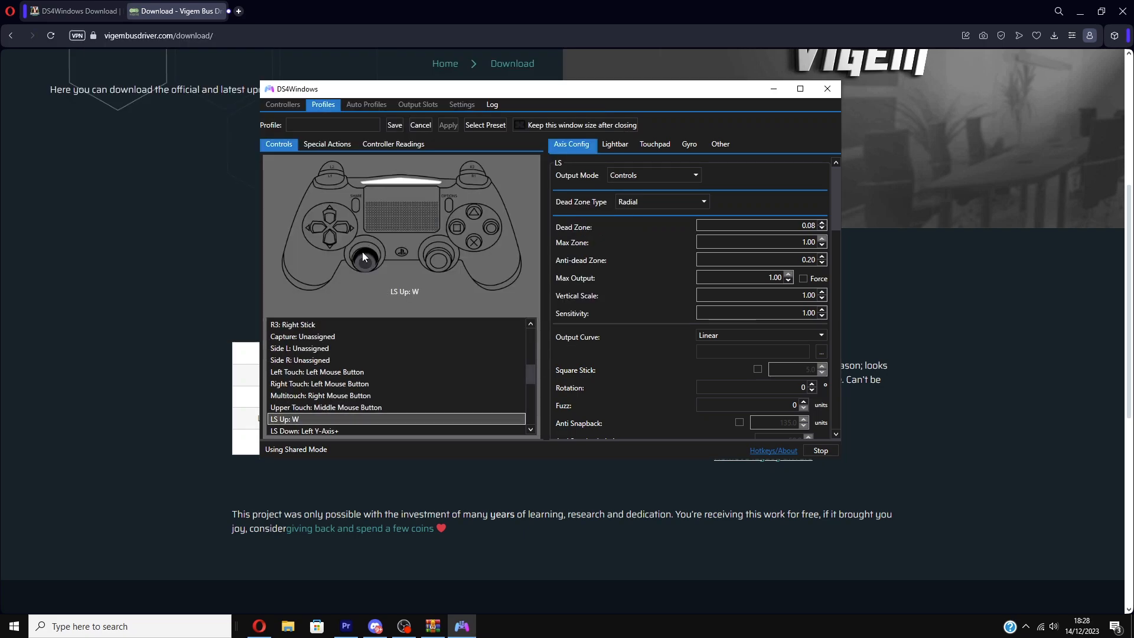
Map left stick left to A, left stick down to a keyboard key, and L3 to D
click(326, 407)
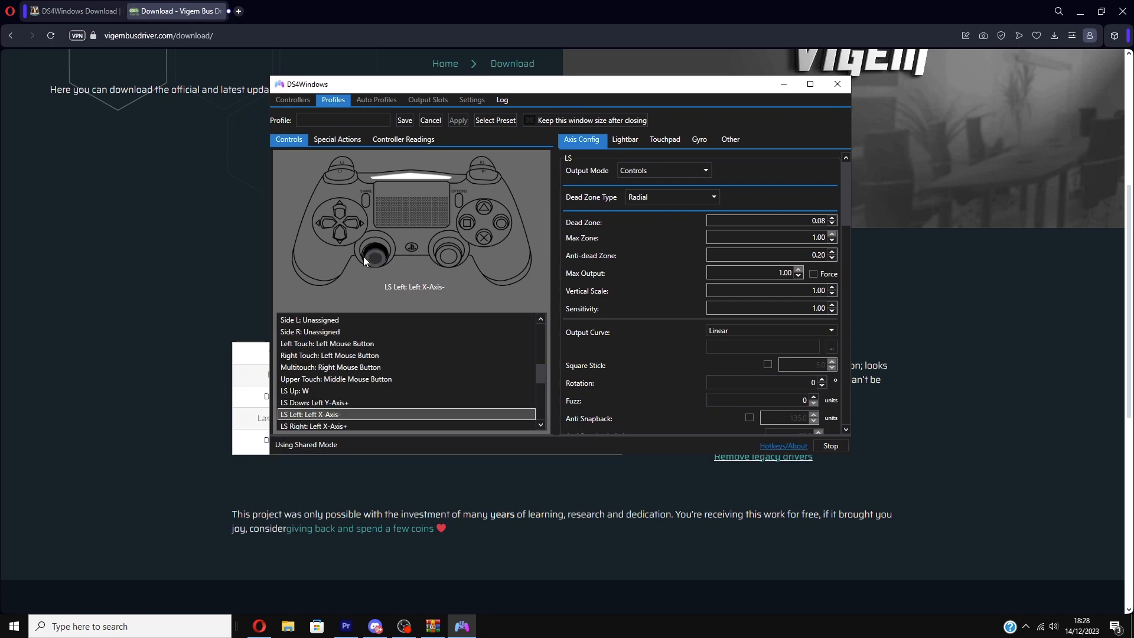
double_click(311, 413)
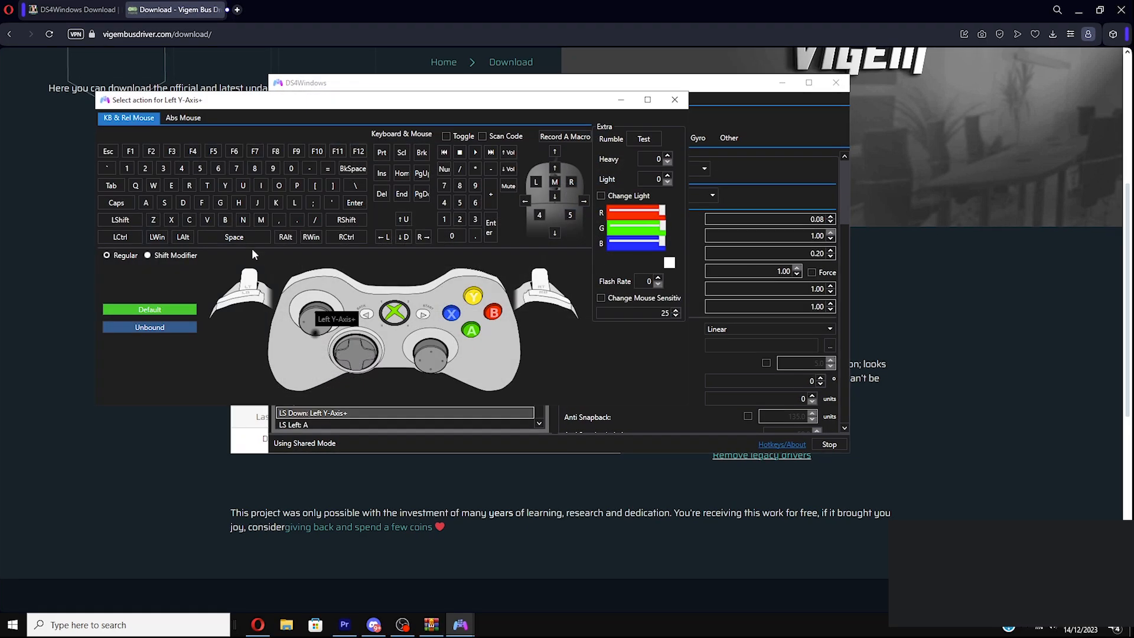
click(164, 202)
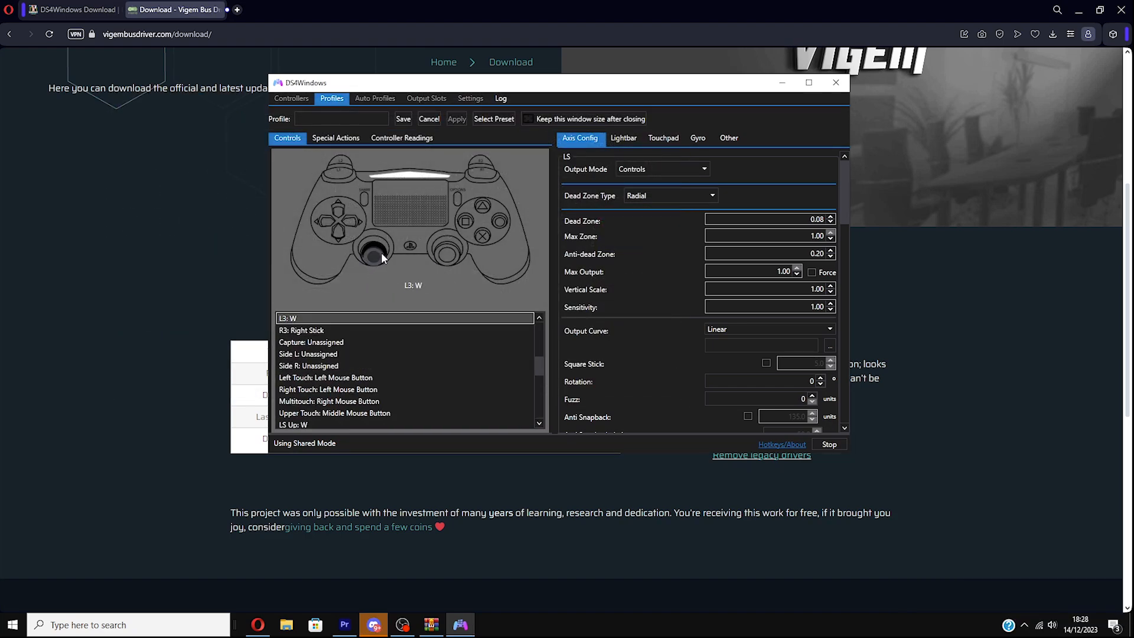
click(406, 318)
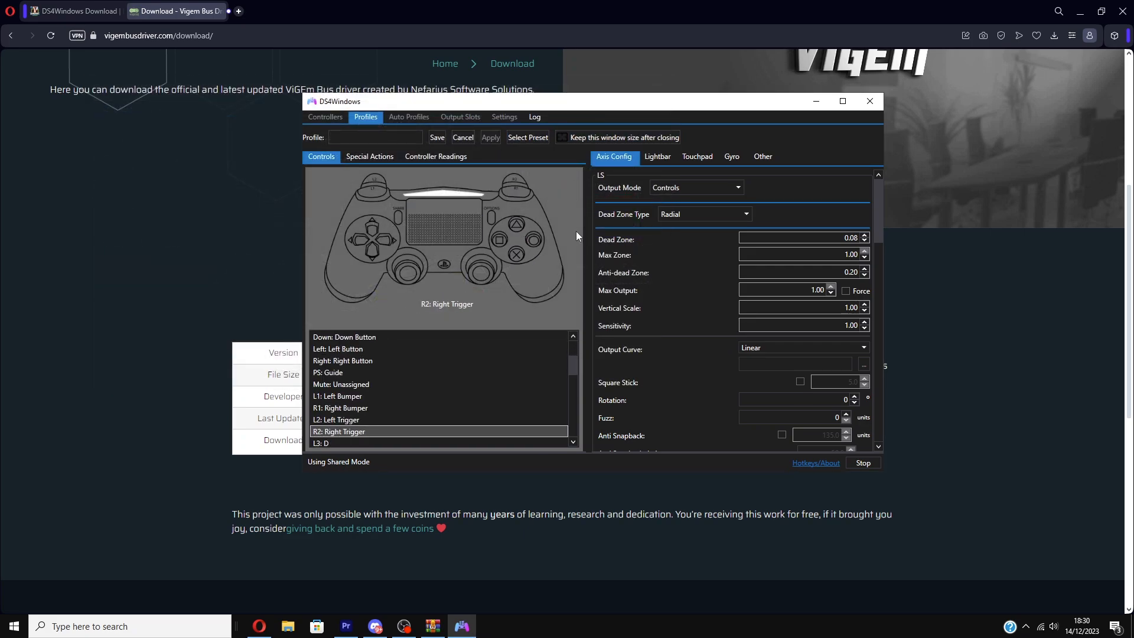
mouse_move(560, 233)
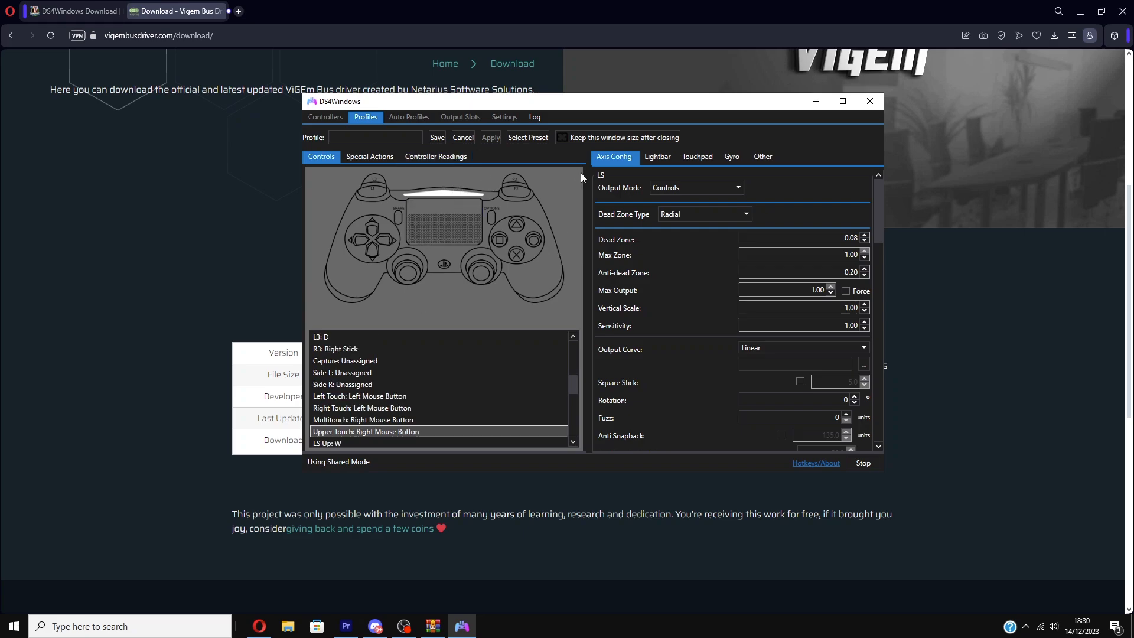
mouse_move(559, 225)
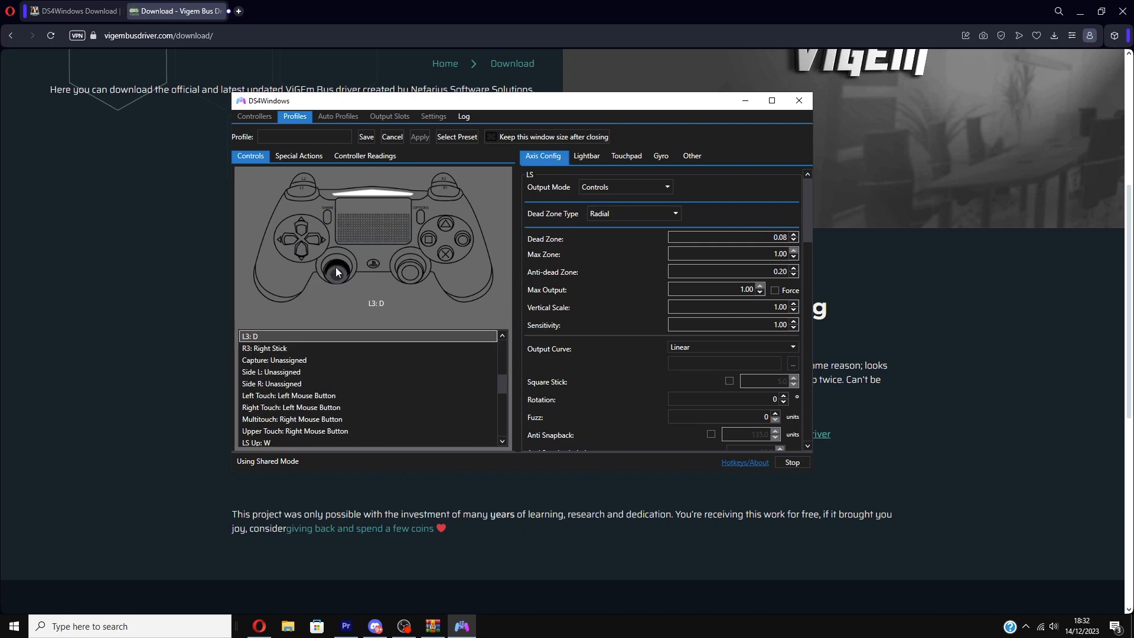
Review the D-pad right, up and down mappings while setting L2 to Left Shift
click(287, 241)
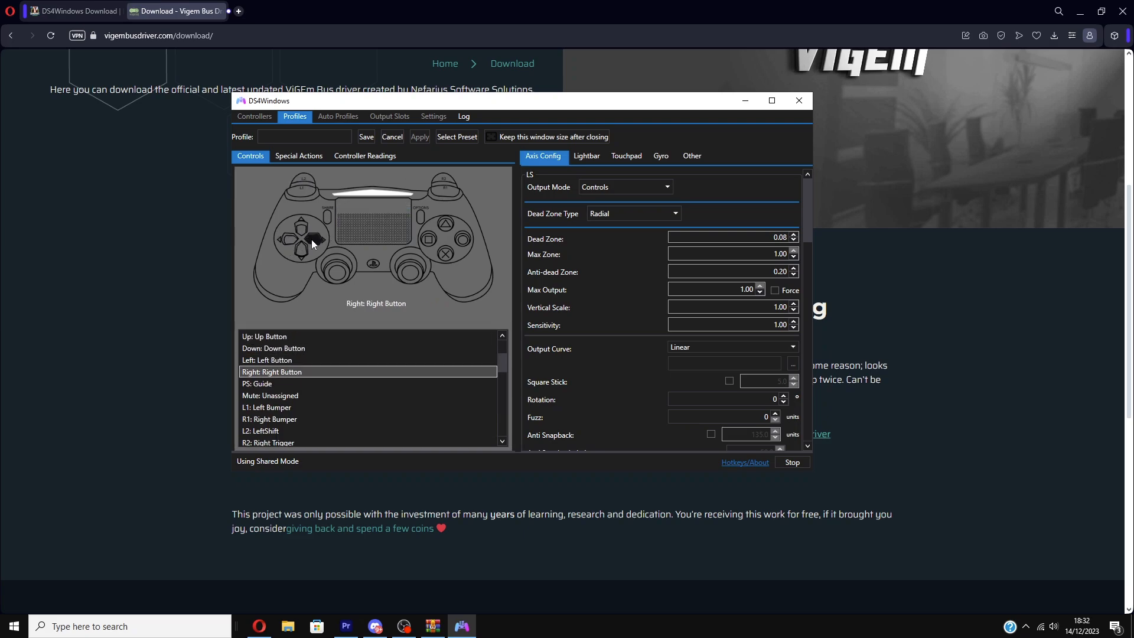
click(271, 360)
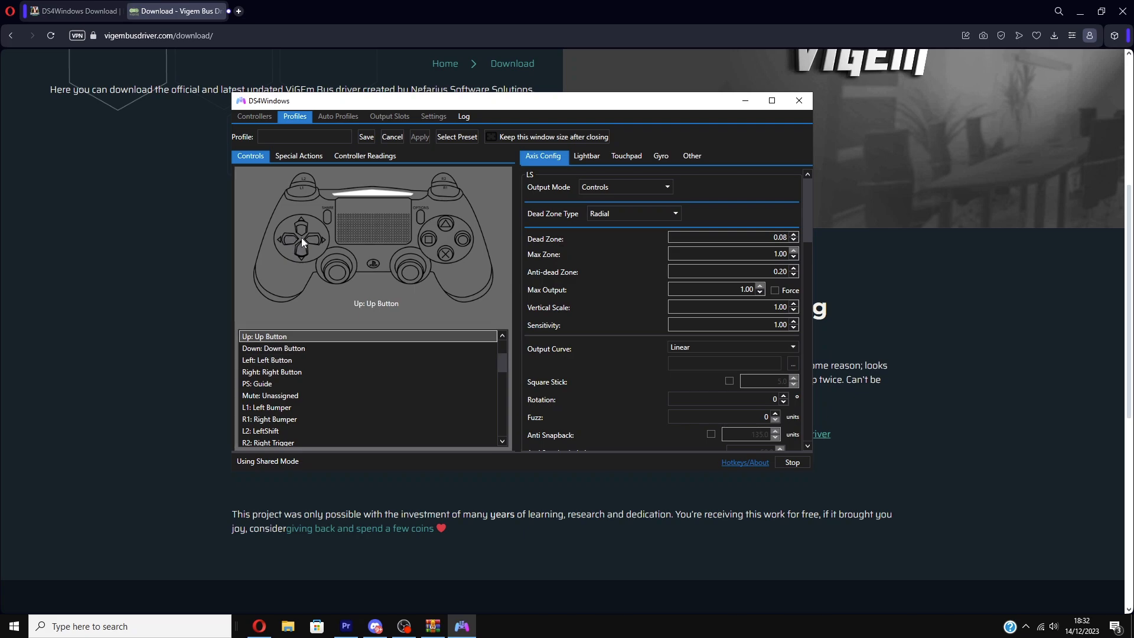
click(273, 348)
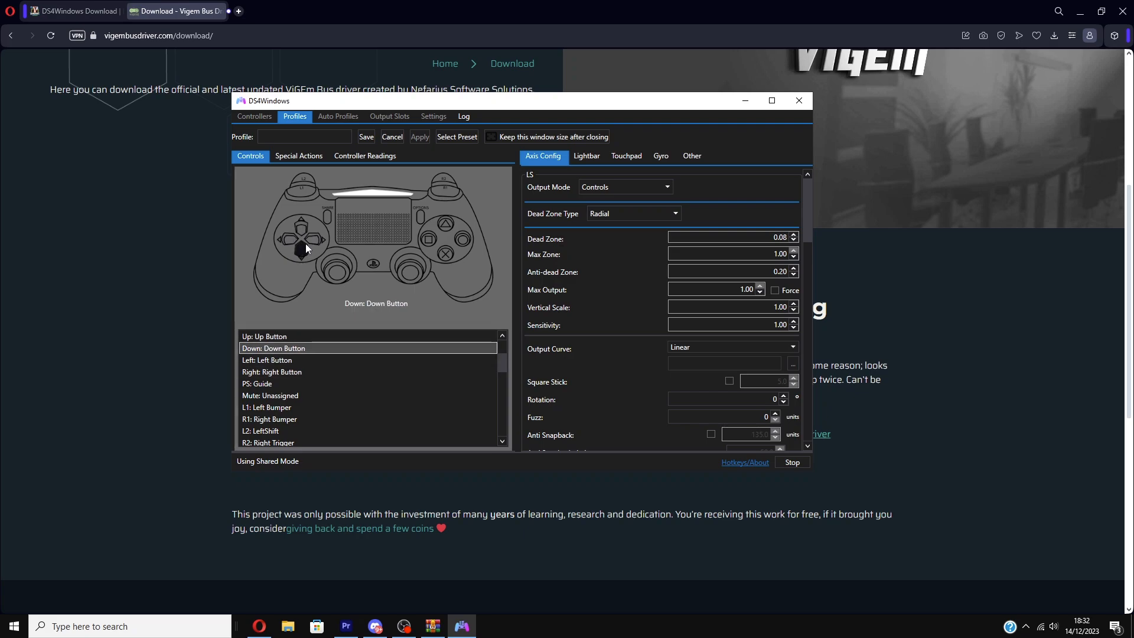
click(302, 221)
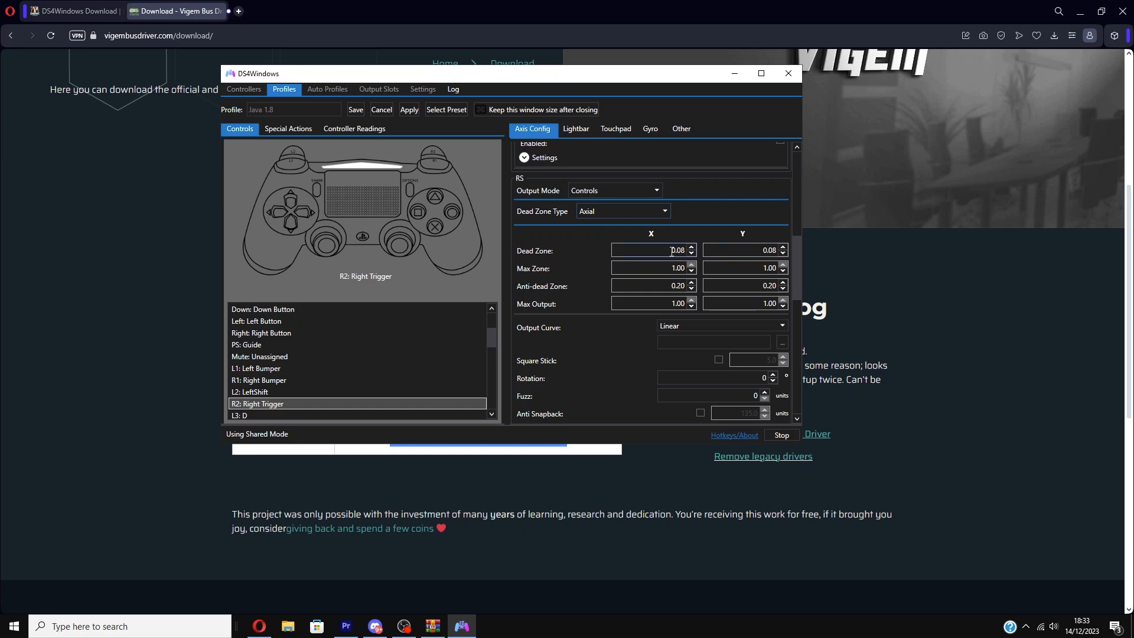
click(745, 250)
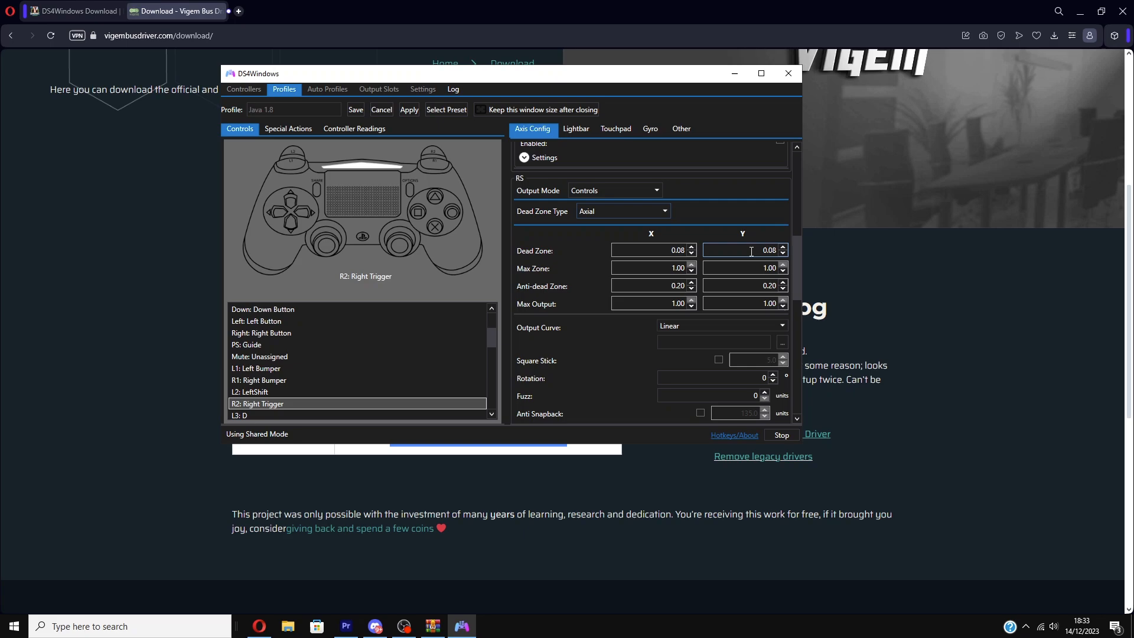
scroll(down, 3)
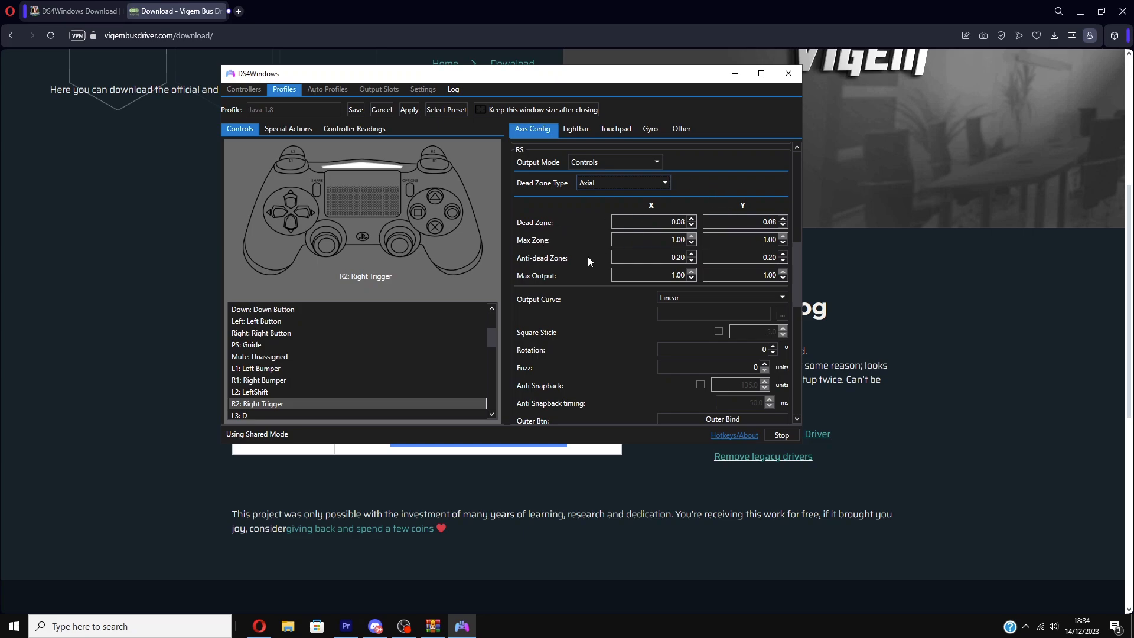
mouse_move(552, 271)
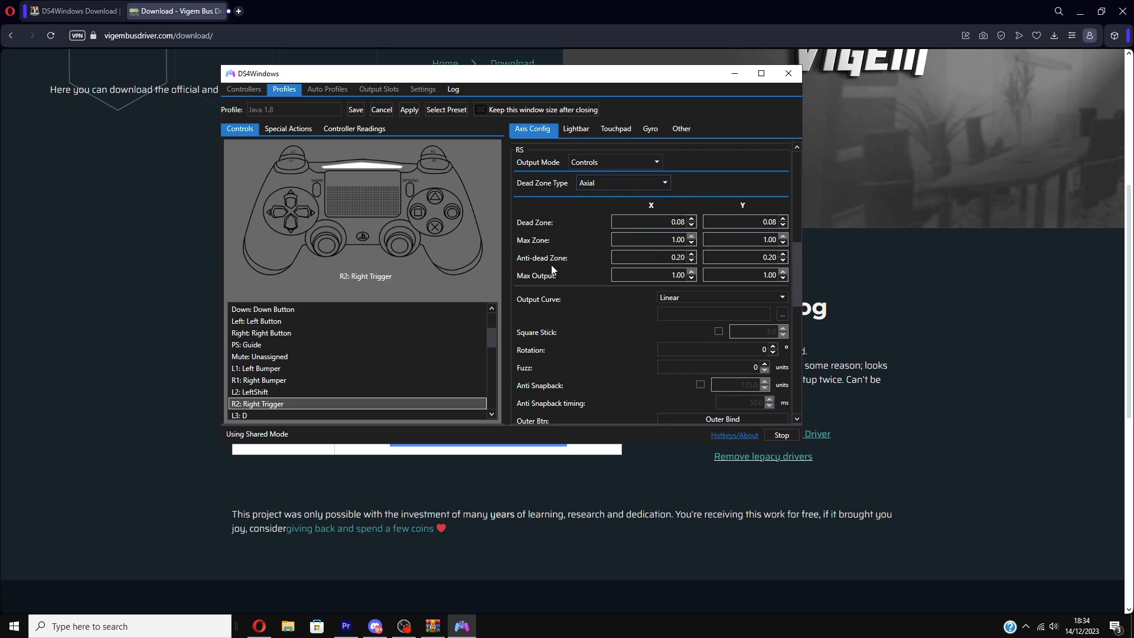
scroll(down, 3)
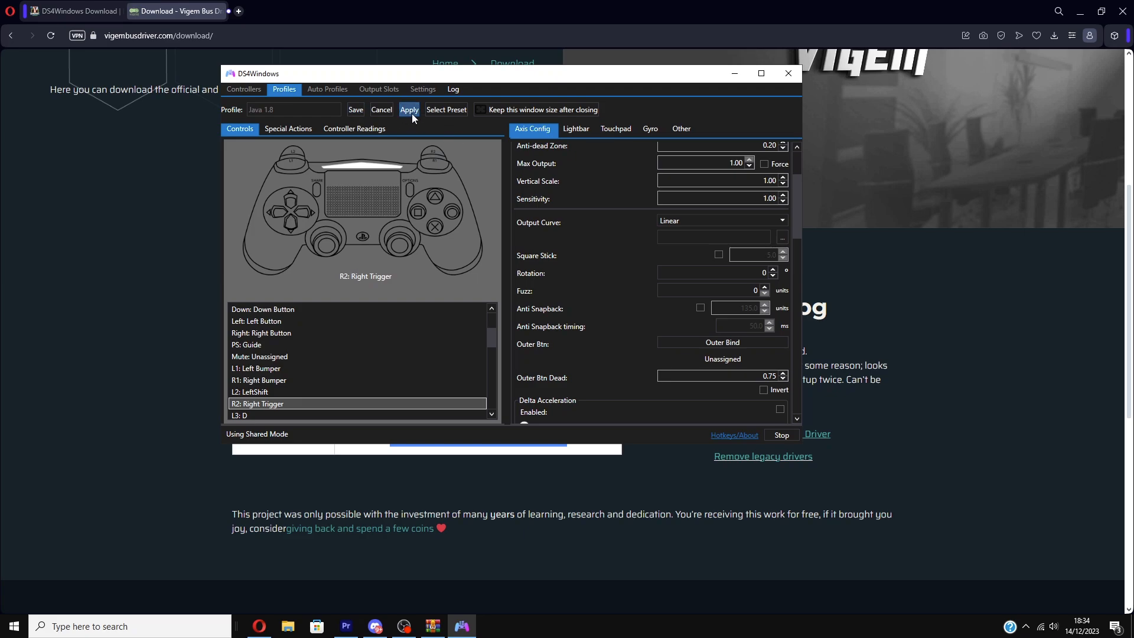
Apply the Java profile and switch to the Controllers tab
click(243, 89)
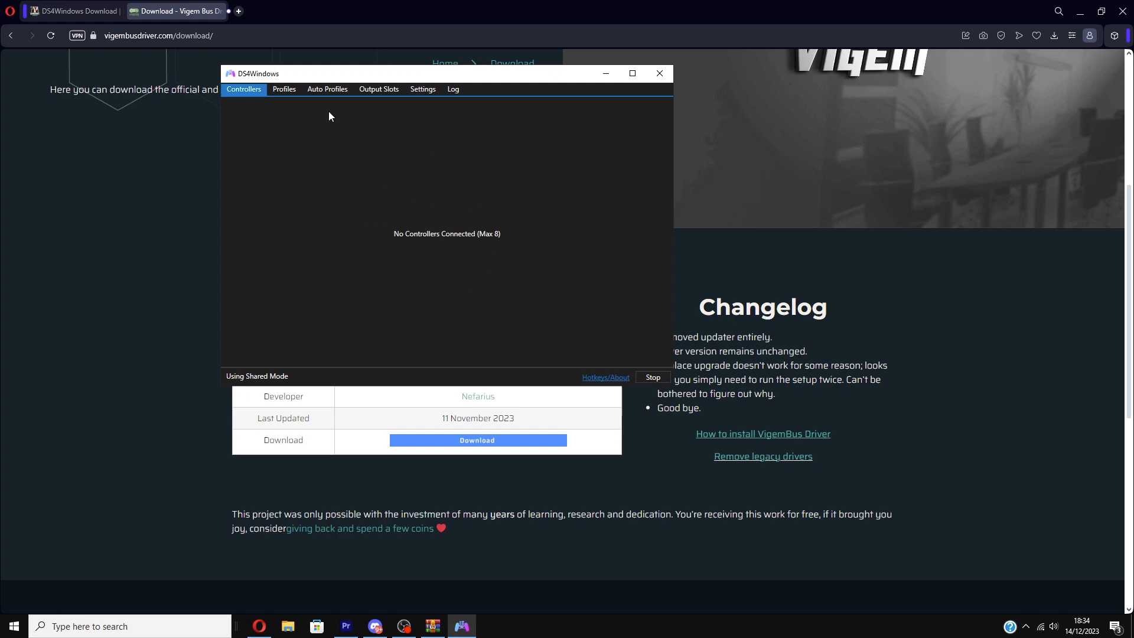
click(283, 89)
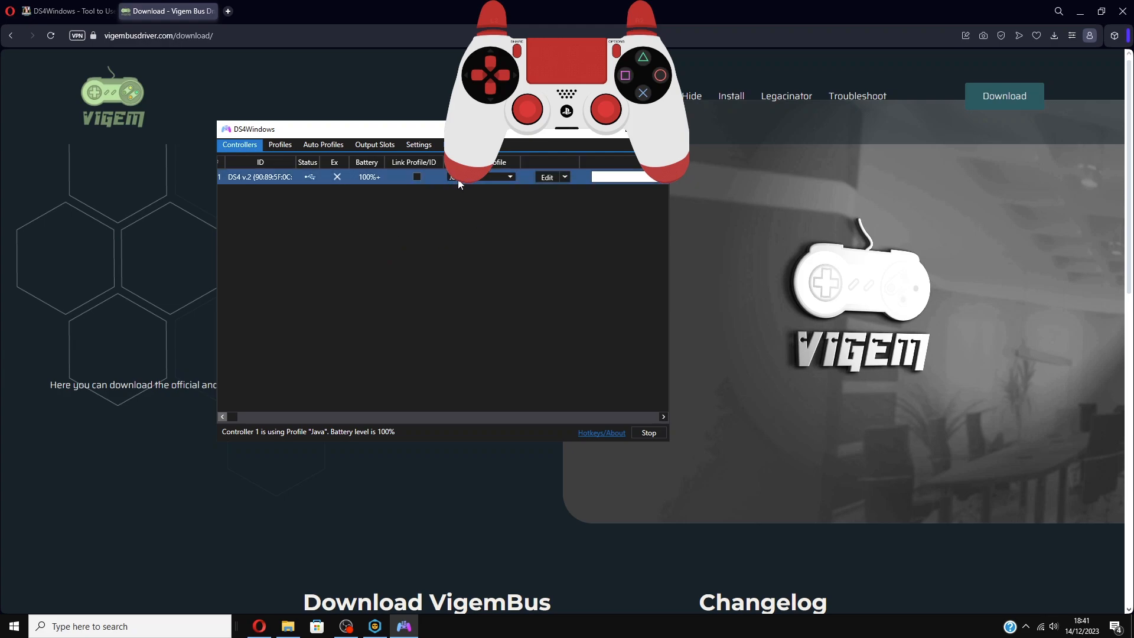
Select the Java profile for the DS4 controller, then open Minecraft's creative inventory with E
click(510, 177)
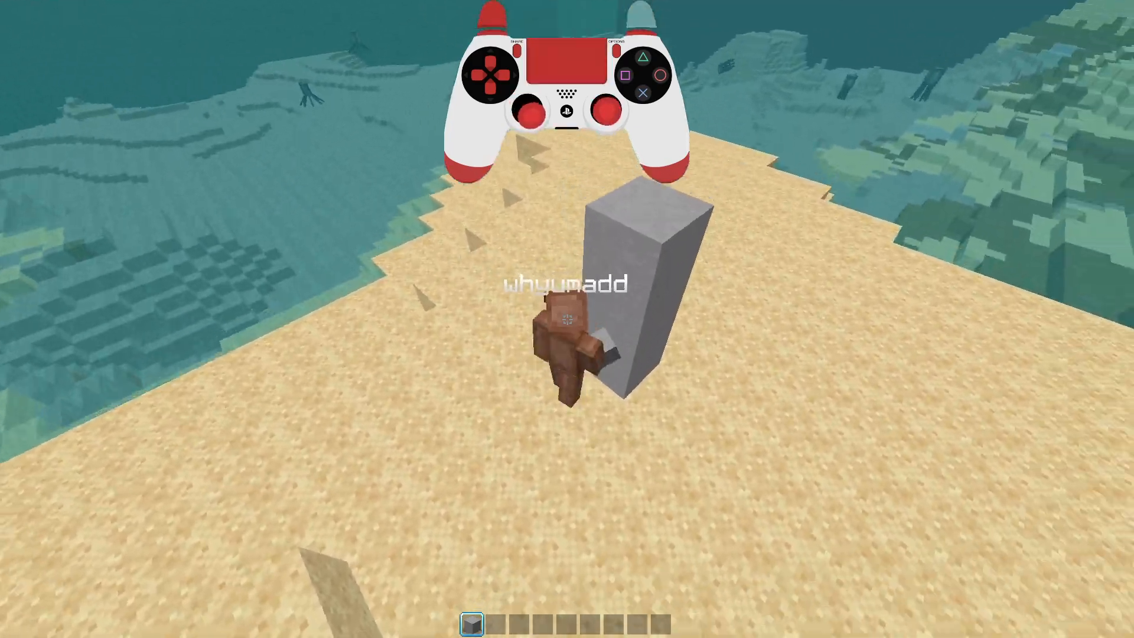
key(e)
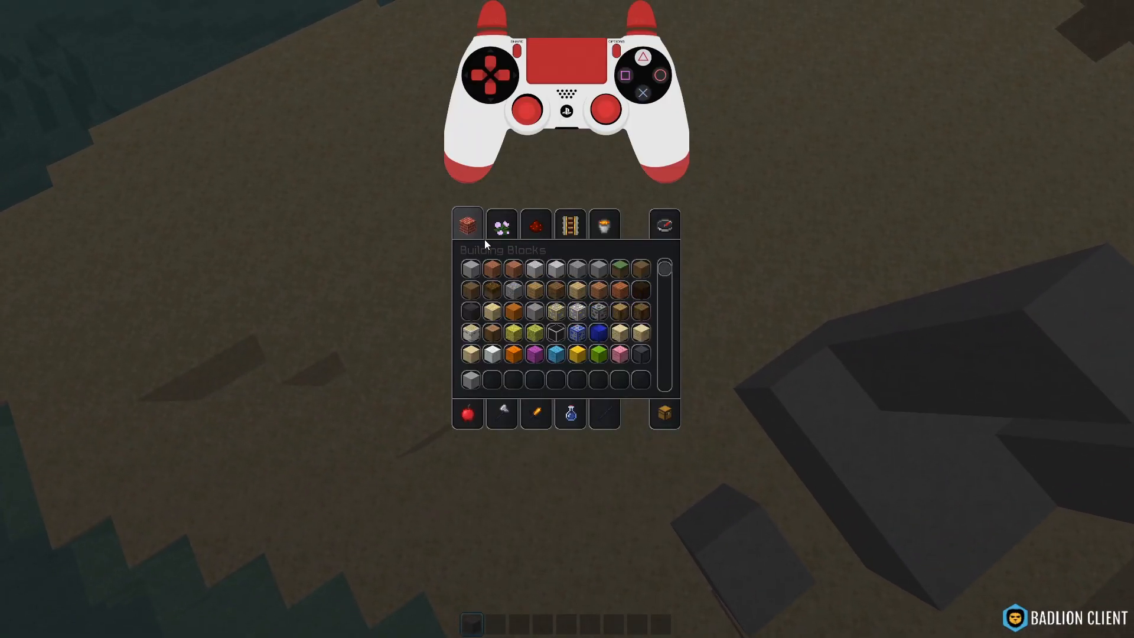